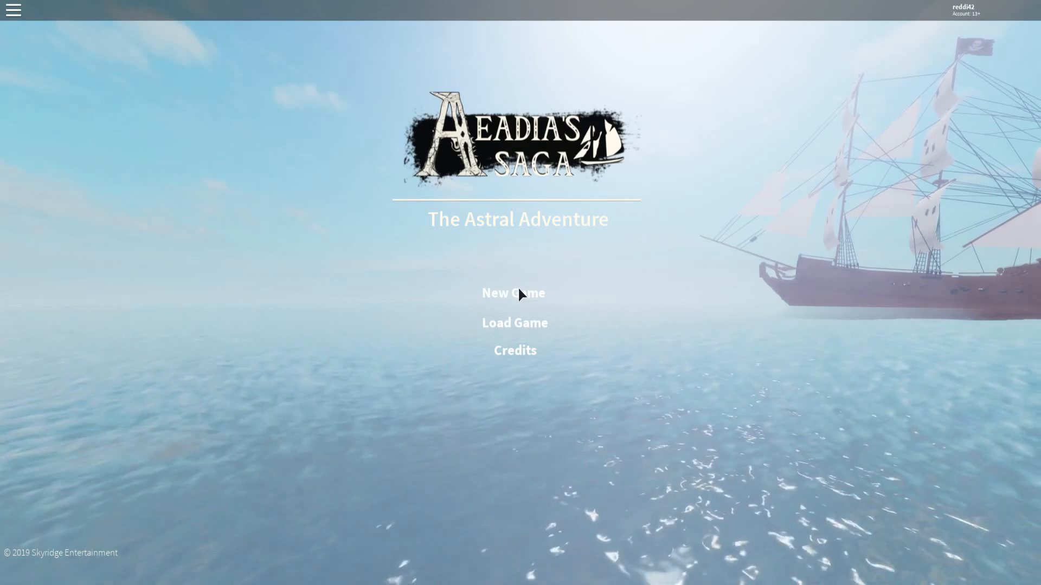
- Start a new game from the title screen and walk onto the stone path toward the temple
left_click(514, 293)
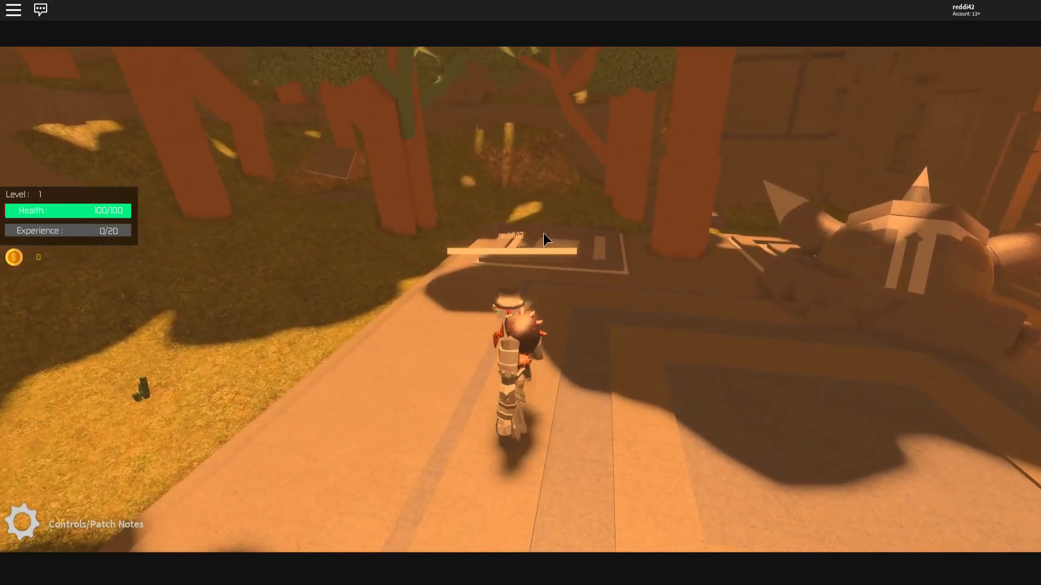
- Interact with the carved temple door using F, then head back down the steps
left_click(22, 525)
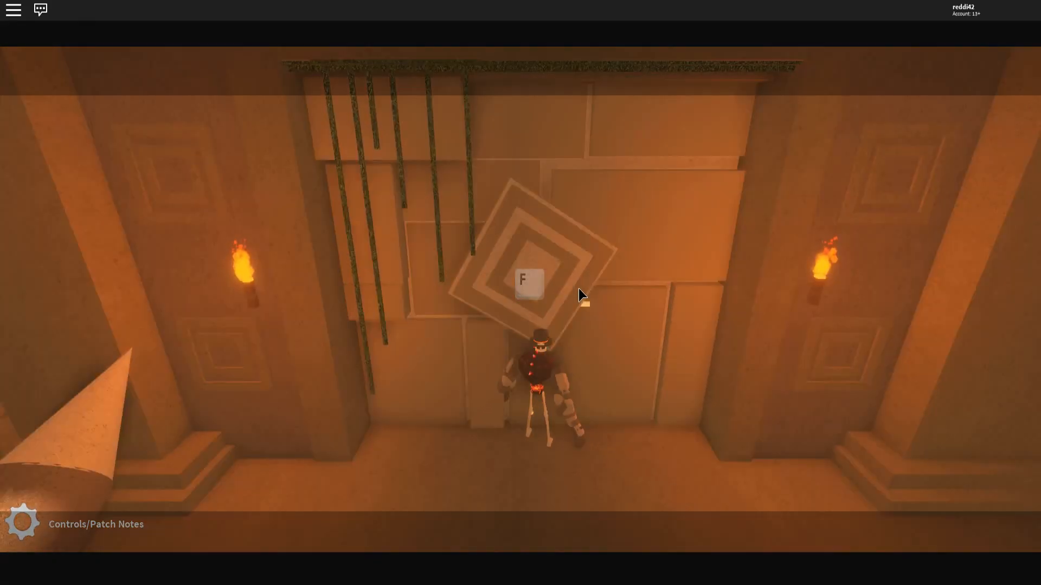
key("f")
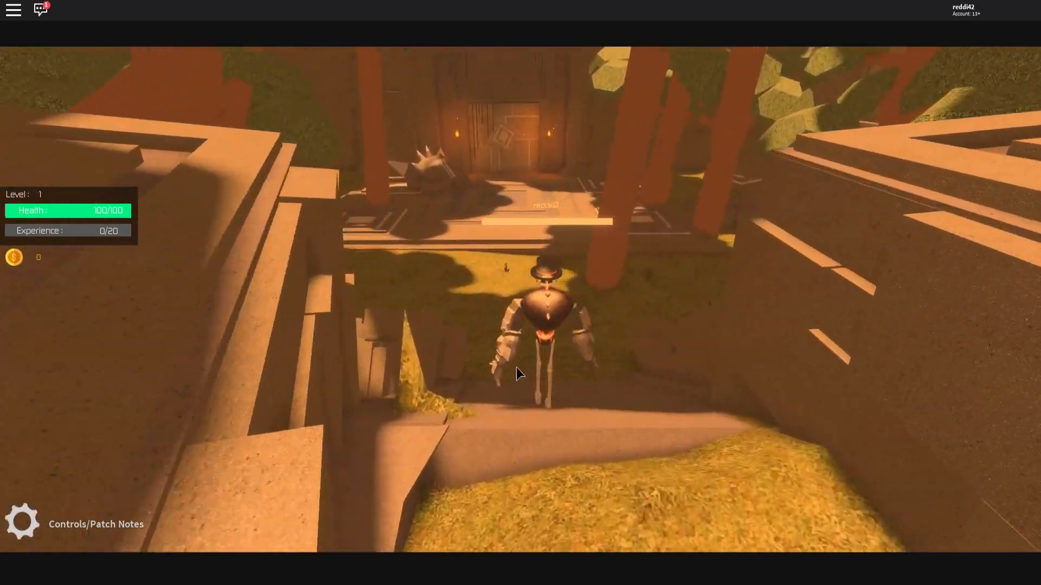
- Read the Controls/Patch Notes panel and return to the title screen
left_click(23, 523)
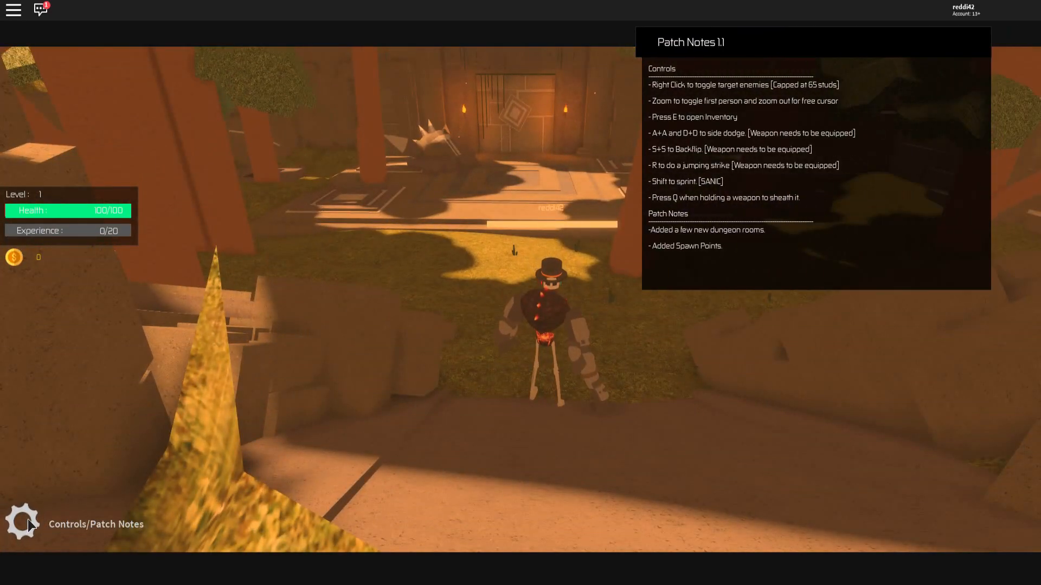
left_click(21, 525)
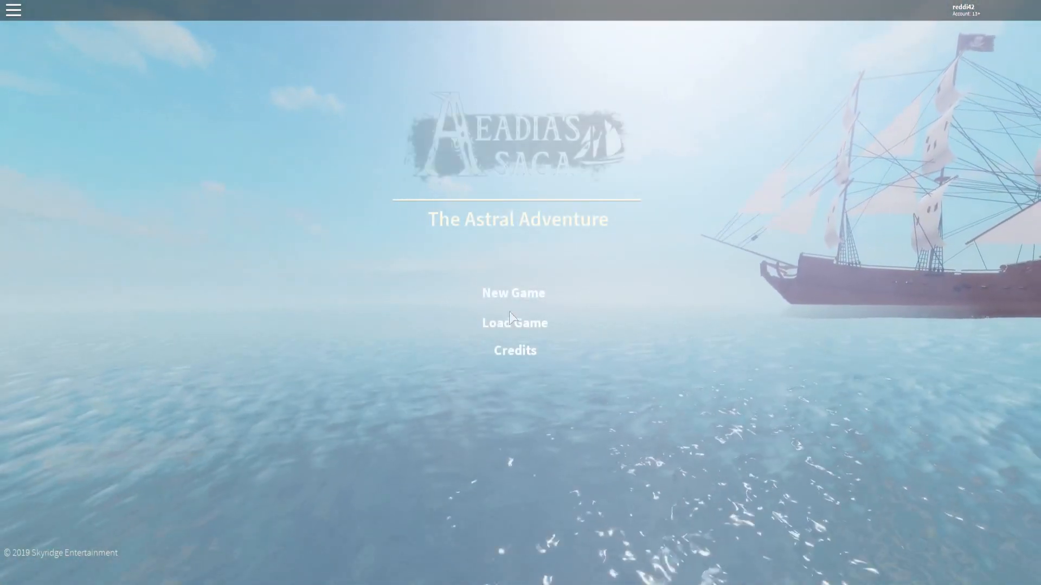
- Confirm a fresh New Game with Yes and enter the torch-lit temple chamber
left_click(514, 292)
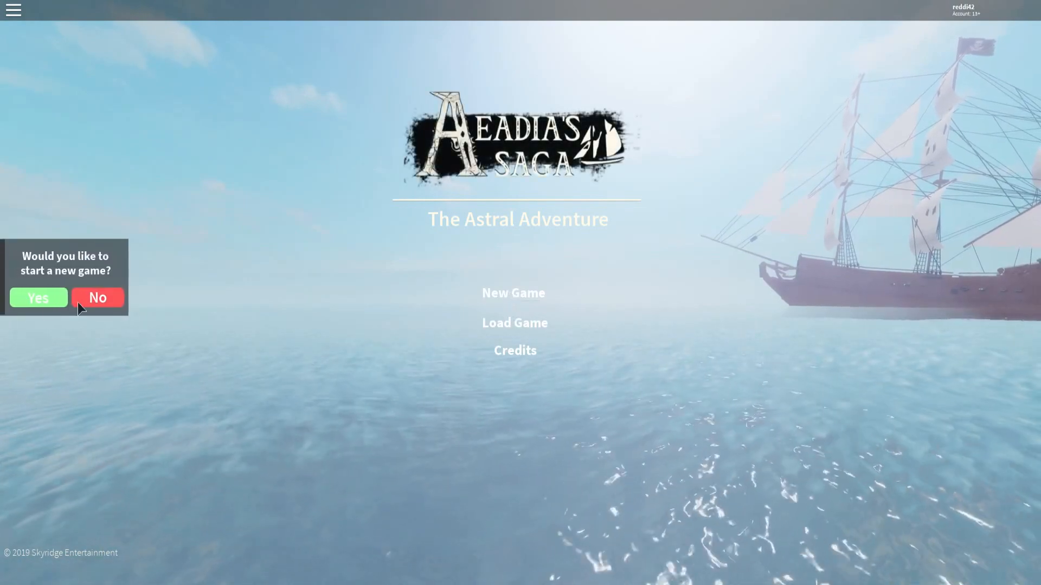
left_click(38, 297)
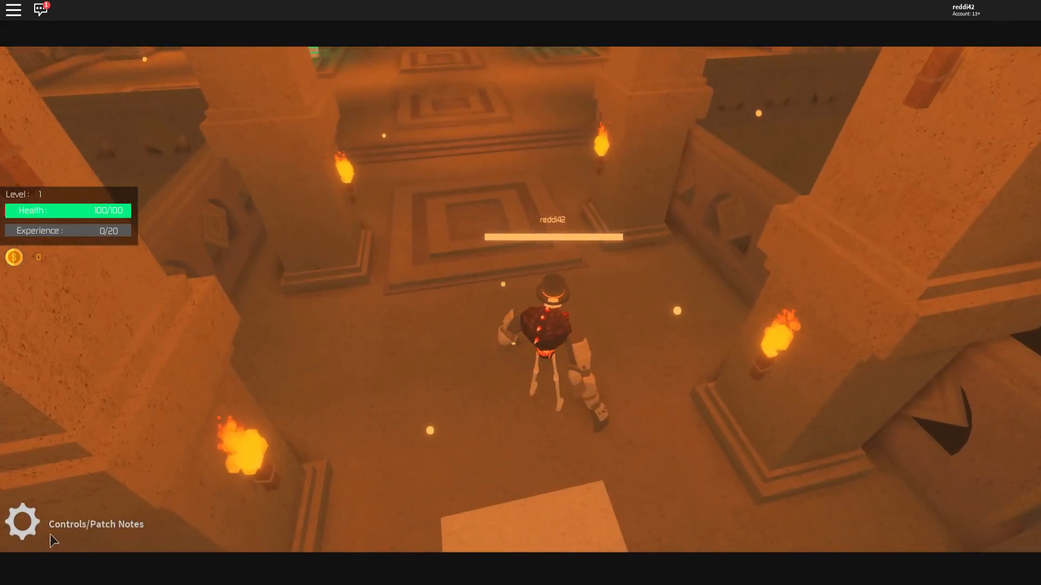
- Check Controls/Patch Notes, then equip the level-1 Steel Sword from the inventory
left_click(22, 523)
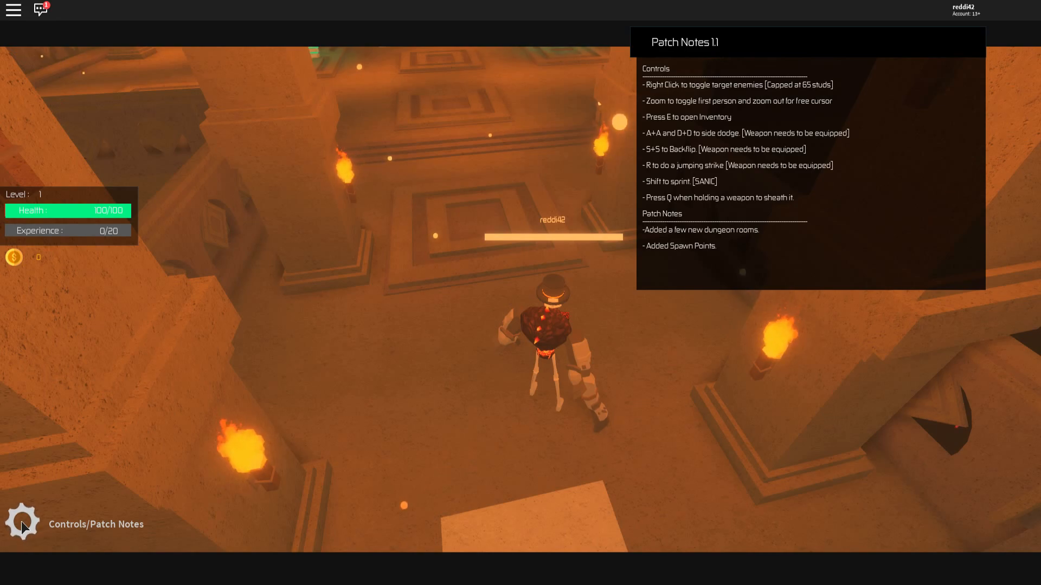
key("e")
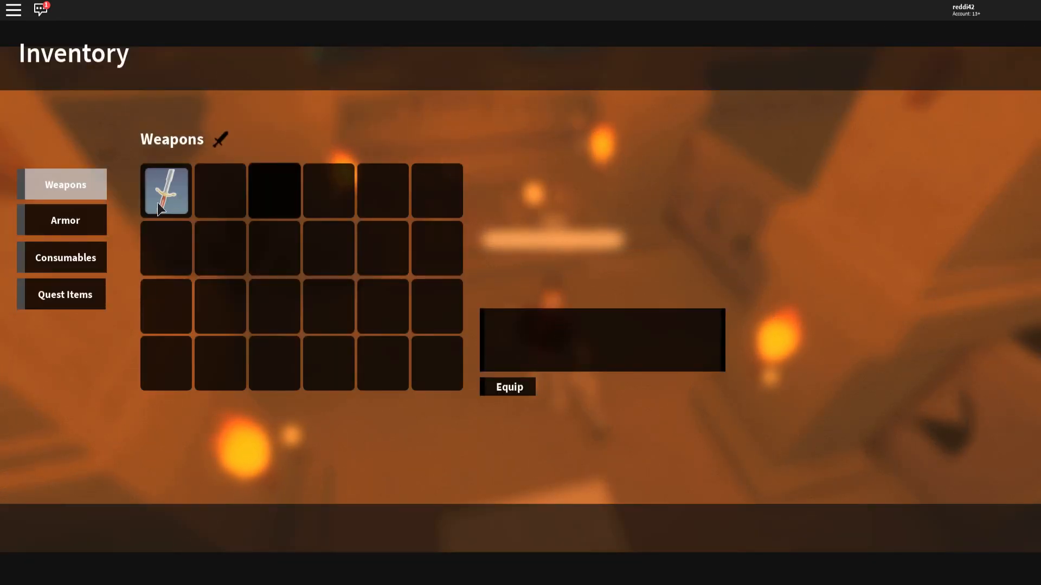
left_click(508, 386)
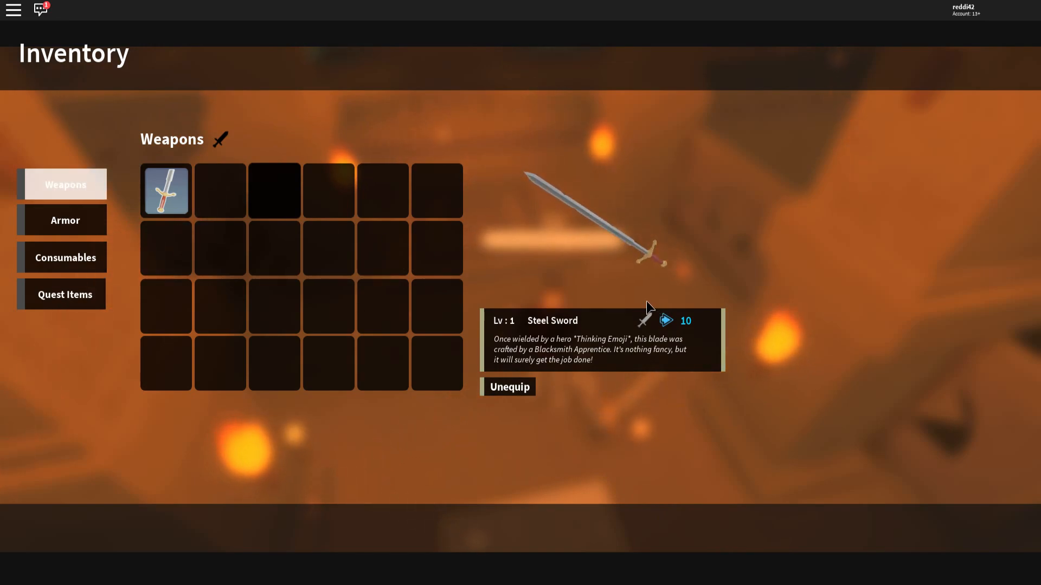
mouse_move(640, 299)
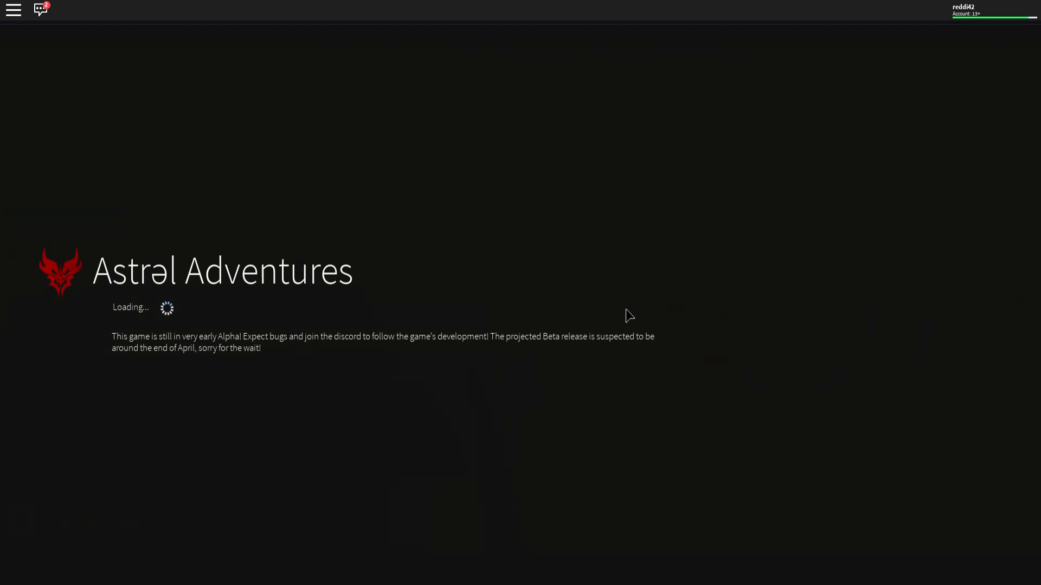
mouse_move(617, 310)
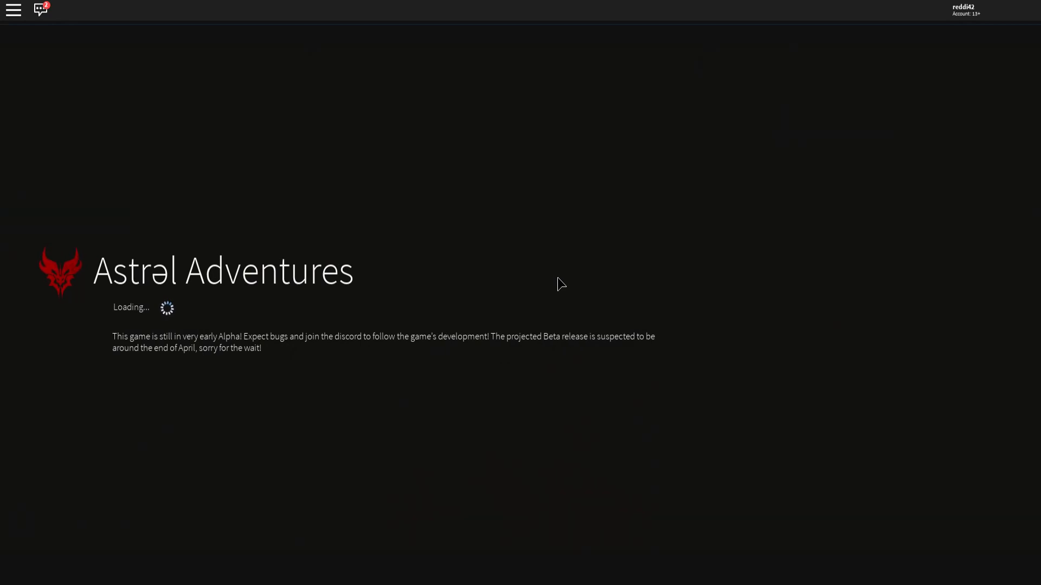
mouse_move(566, 271)
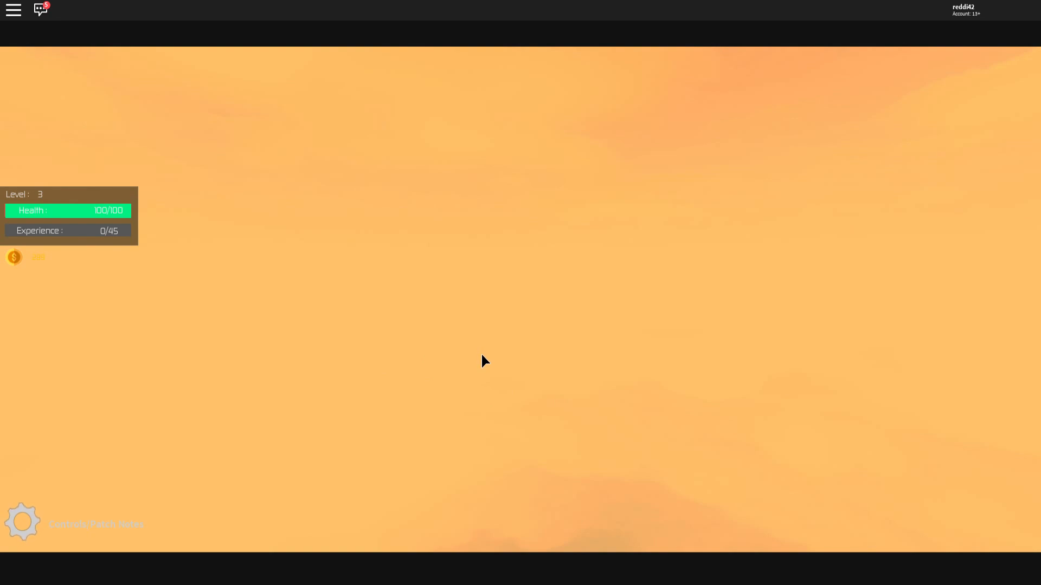
mouse_move(1039, 301)
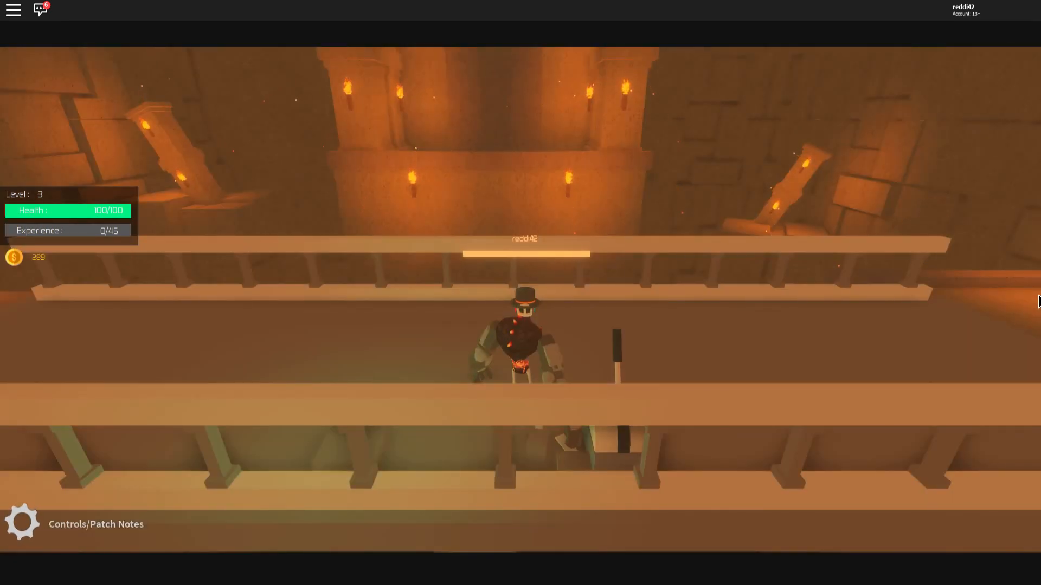
- Leave the game session via the Roblox Escape menu's Leave Game
key("Escape")
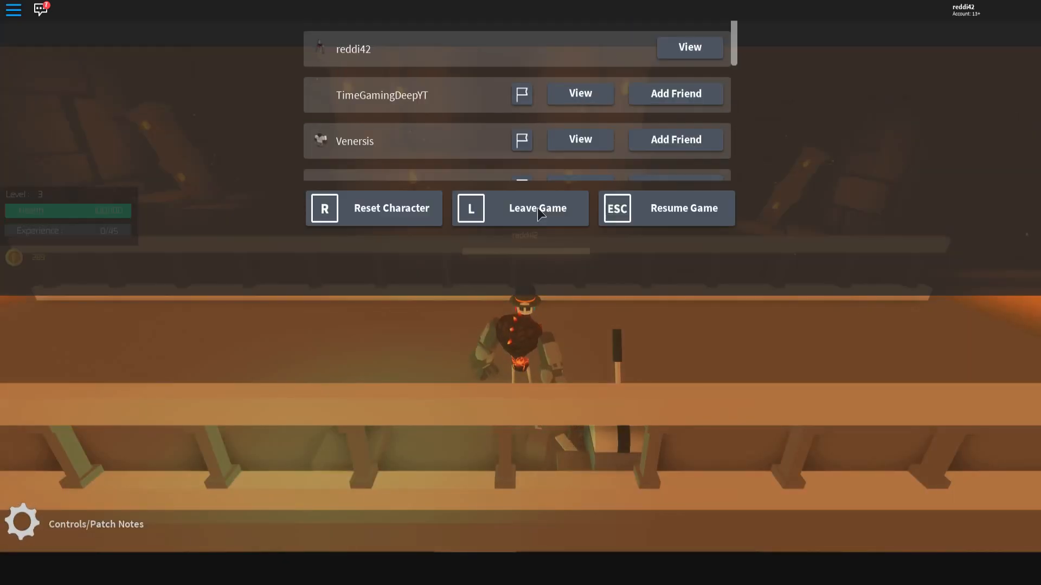
left_click(665, 208)
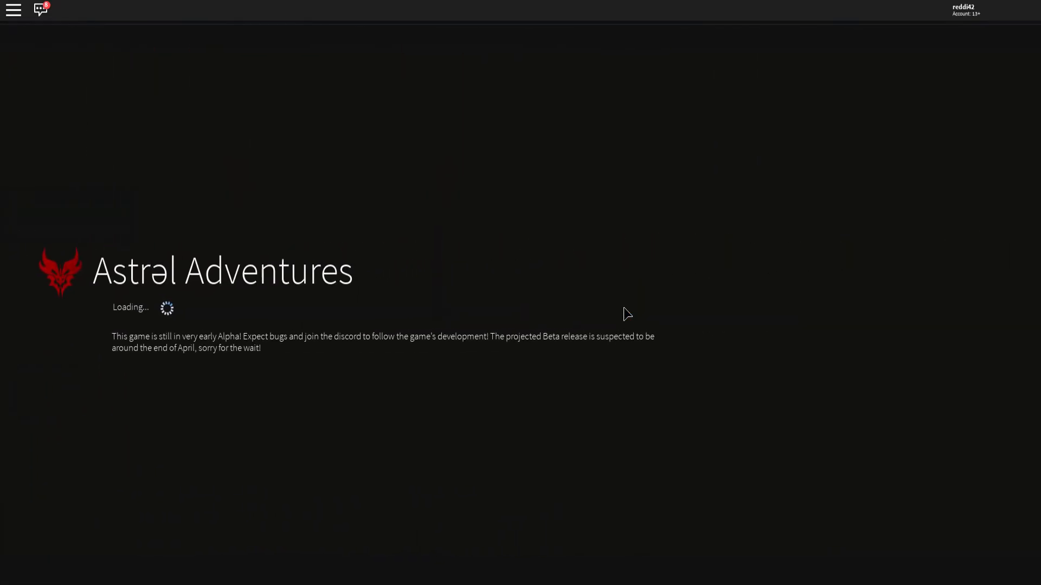
mouse_move(536, 397)
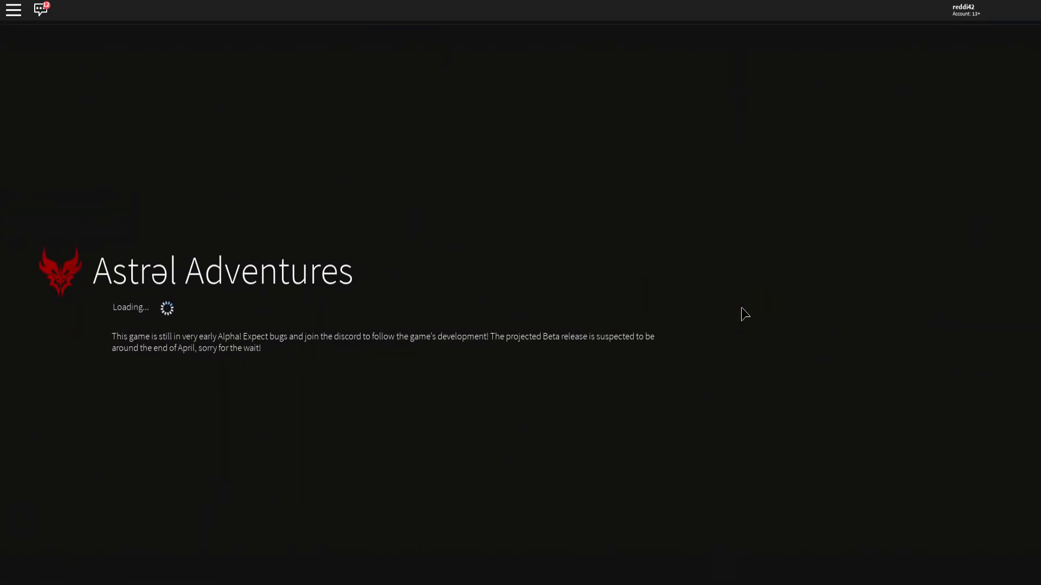
mouse_move(591, 357)
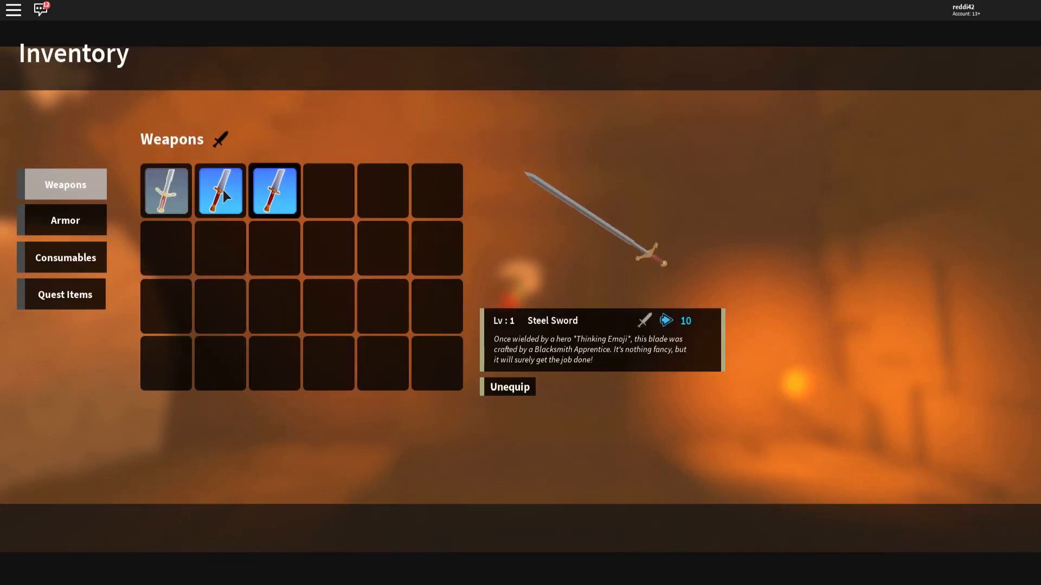
- View the details of another sword slot on the Weapons tab
left_click(274, 191)
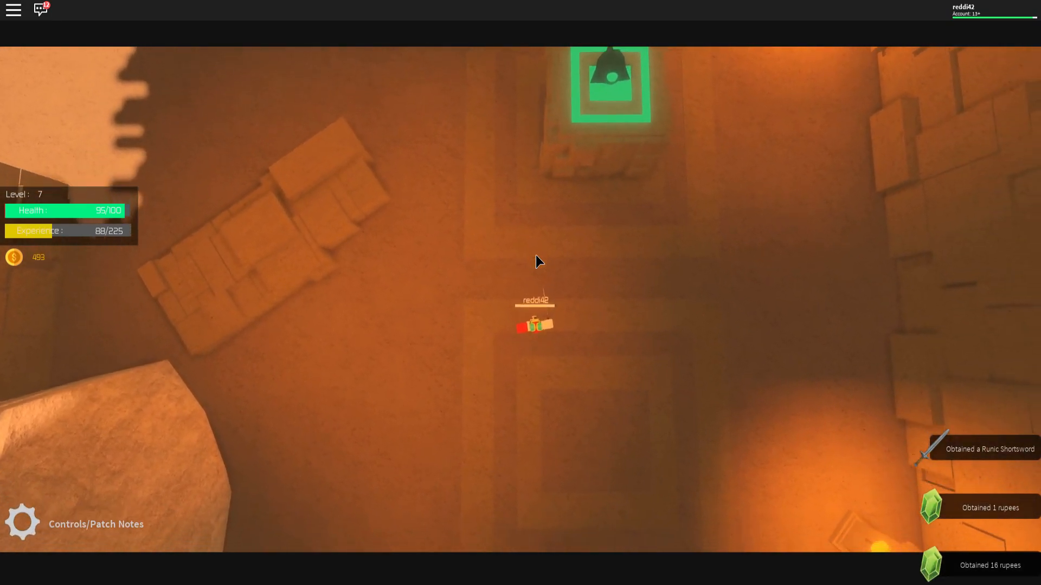
- Close the inventory and walk through the temple rooms to the NPC at the potion table
left_click(40, 10)
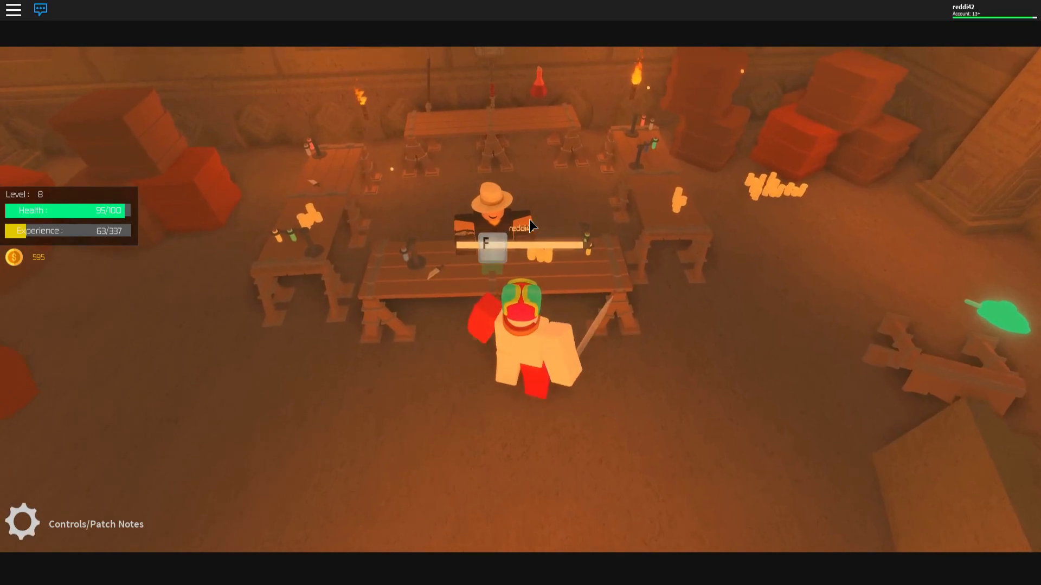
- Talk to the NPC at the table, then equip the new level-5 Ruined War Hammer
key("f")
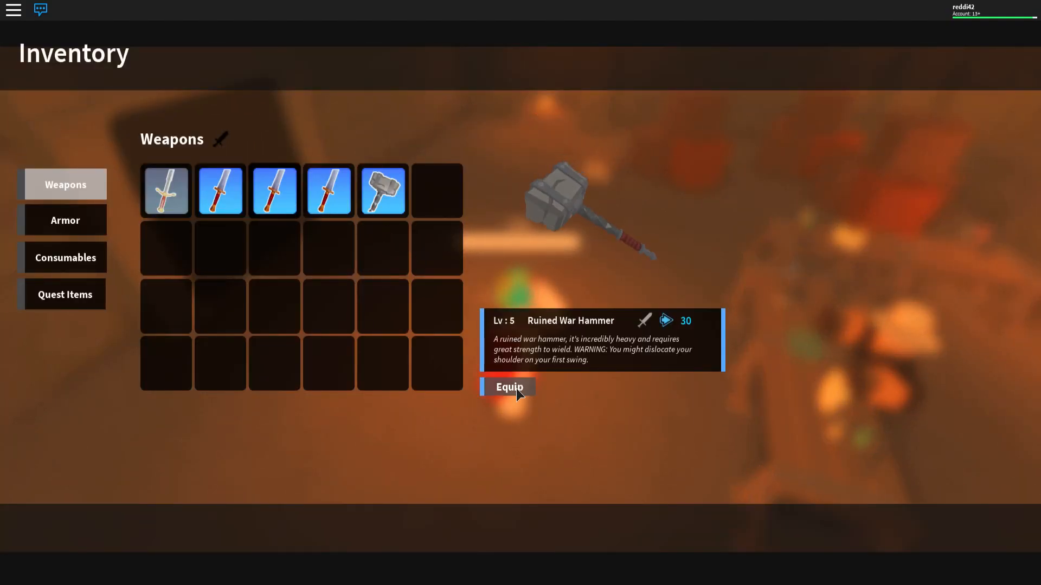
left_click(508, 387)
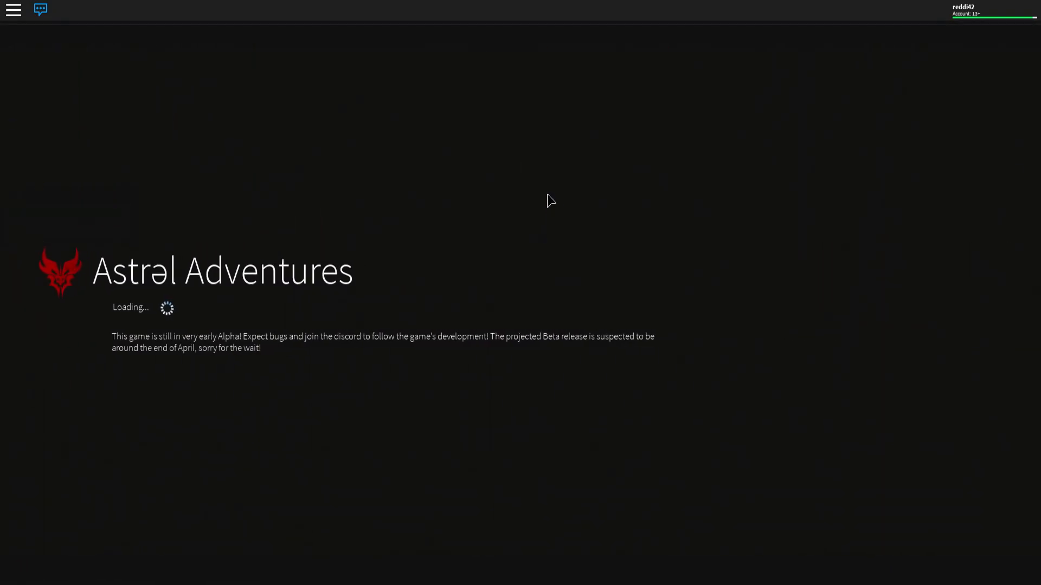
mouse_move(522, 219)
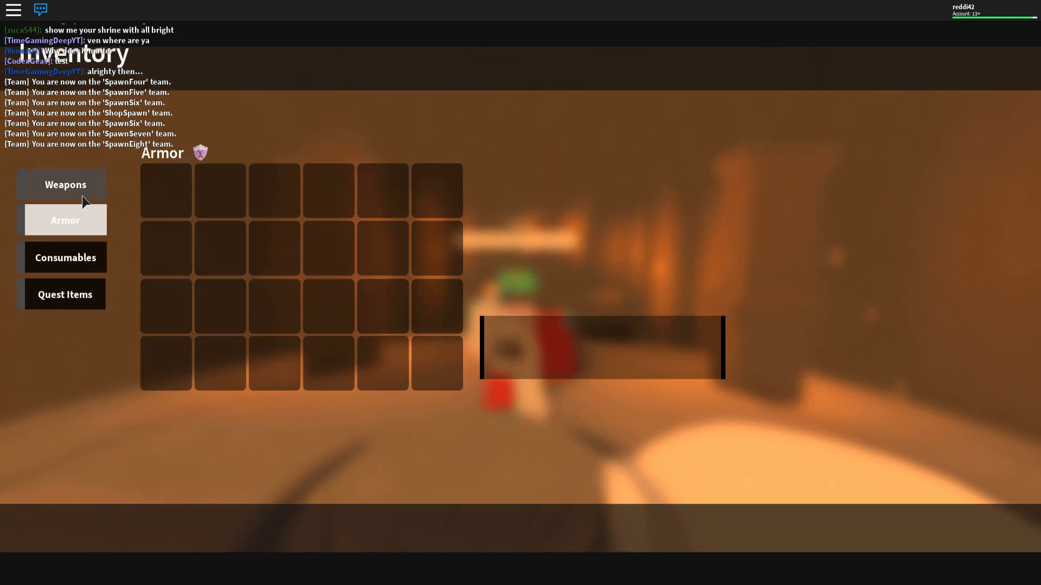
- Review the war hammer on the Weapons tab and the owned Armor pieces
left_click(65, 184)
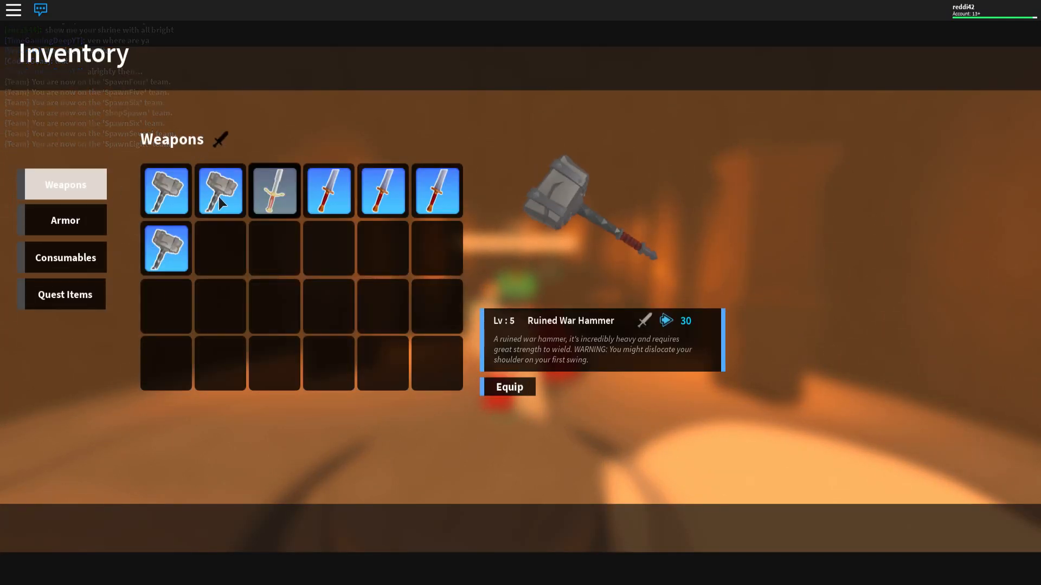
left_click(510, 387)
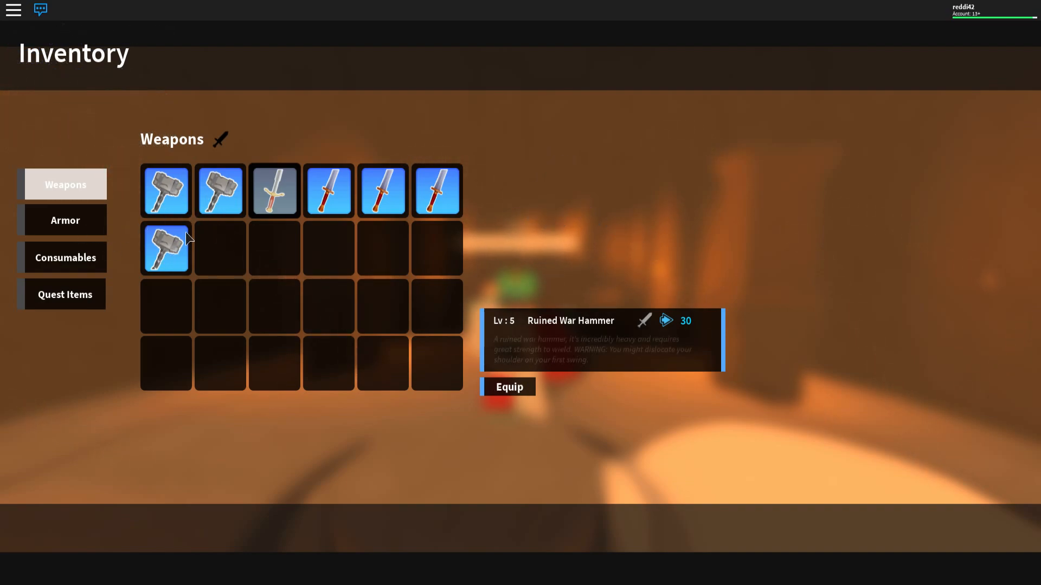
left_click(65, 220)
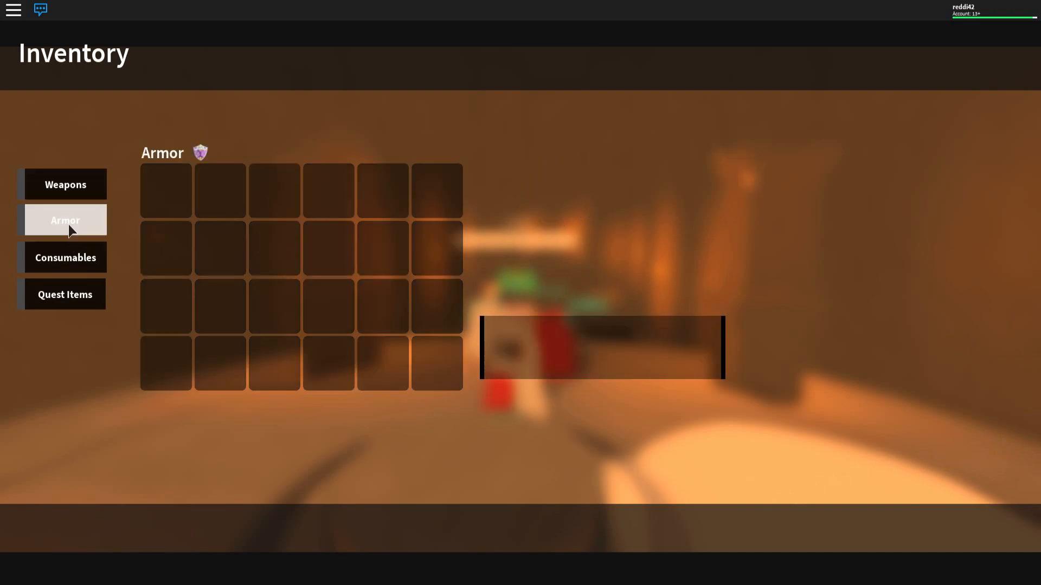
- Equip the Charged Gauntlets from Key Items and close the inventory
left_click(65, 294)
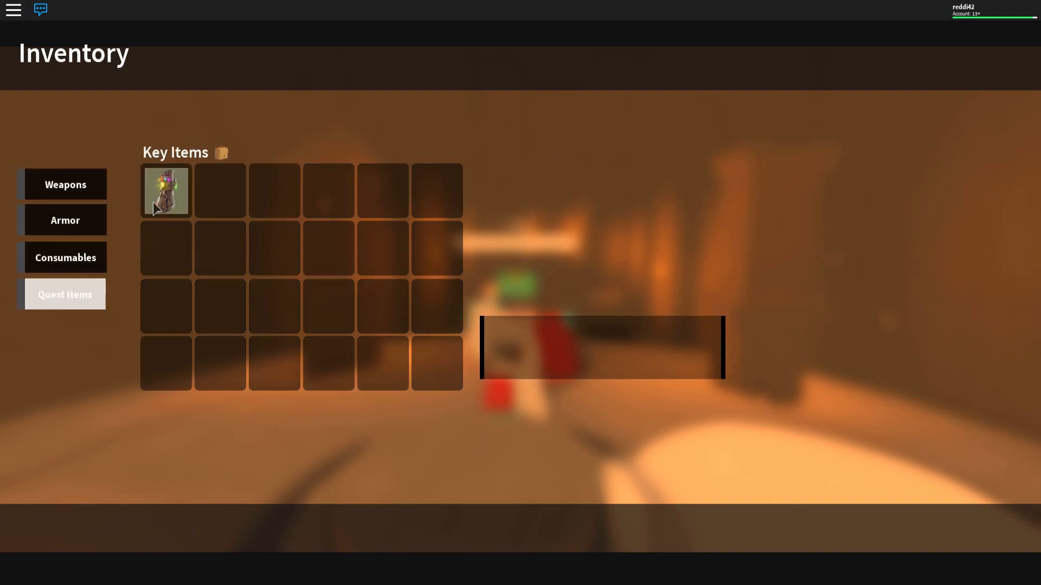
left_click(166, 191)
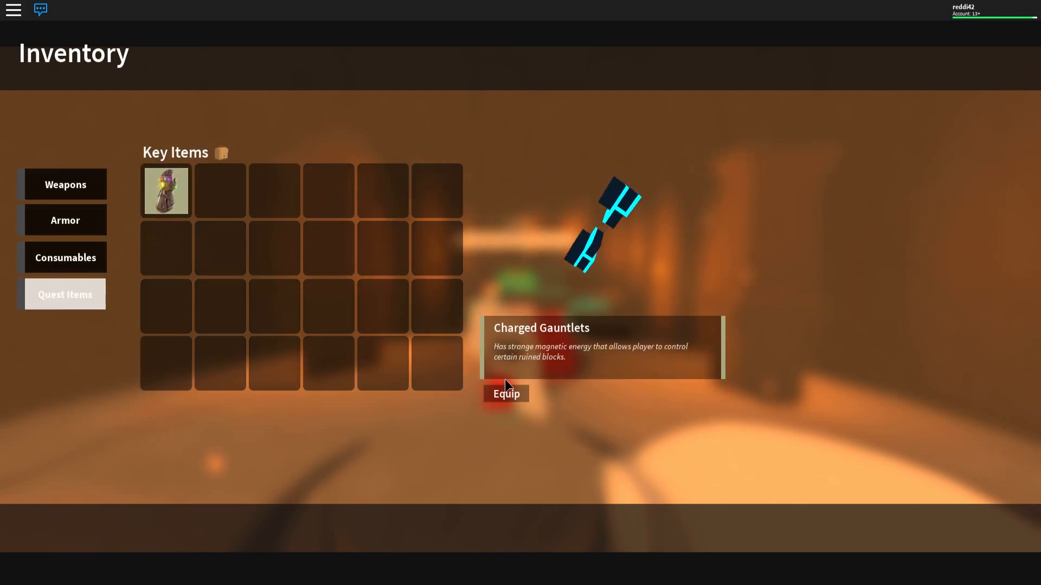
left_click(506, 393)
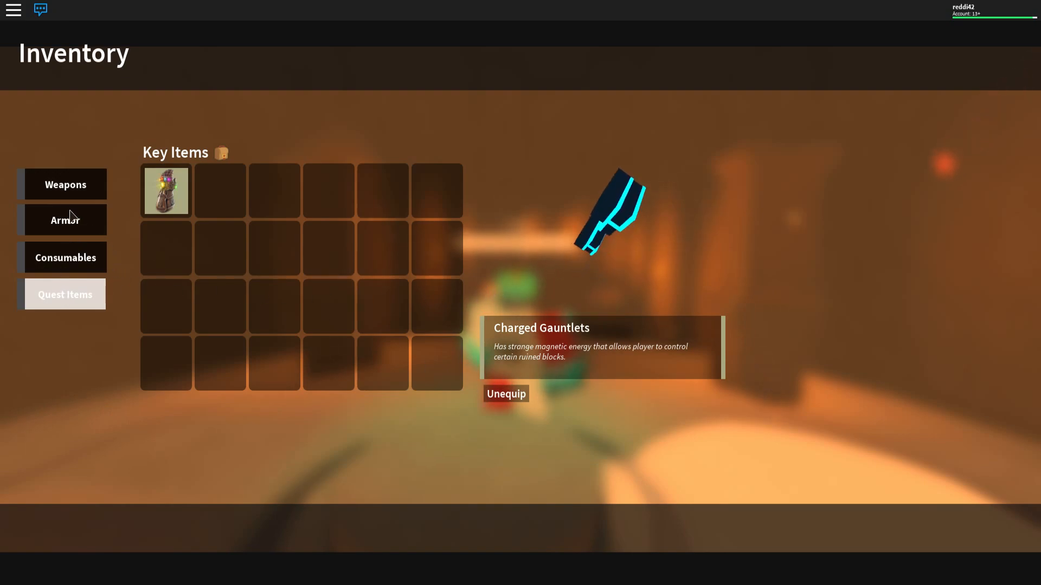
left_click(65, 184)
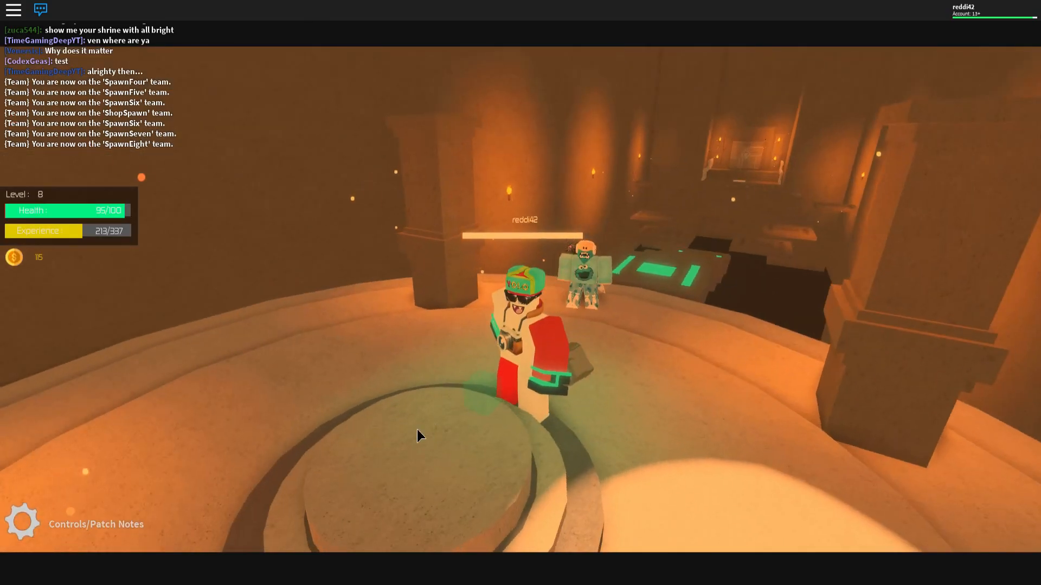
left_click(22, 524)
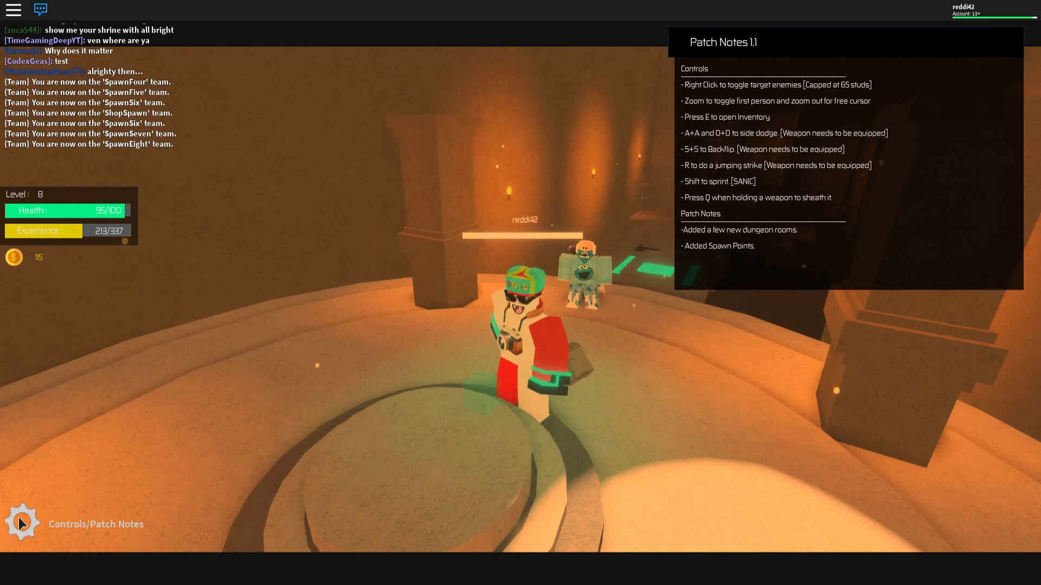
left_click(22, 524)
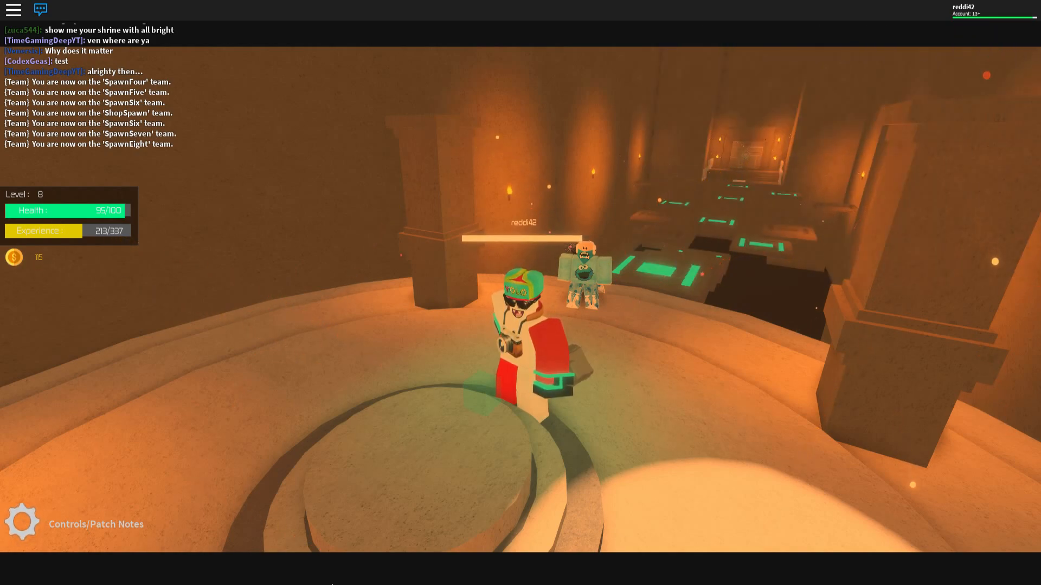